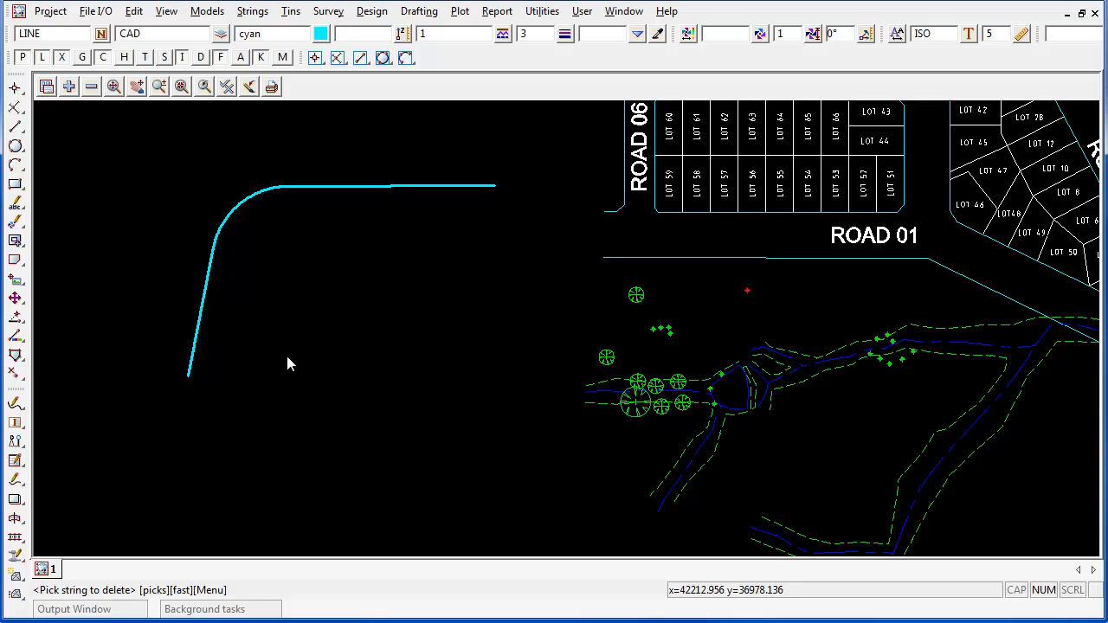
{"action": "mouse_move", "coordinate": [70, 154]}
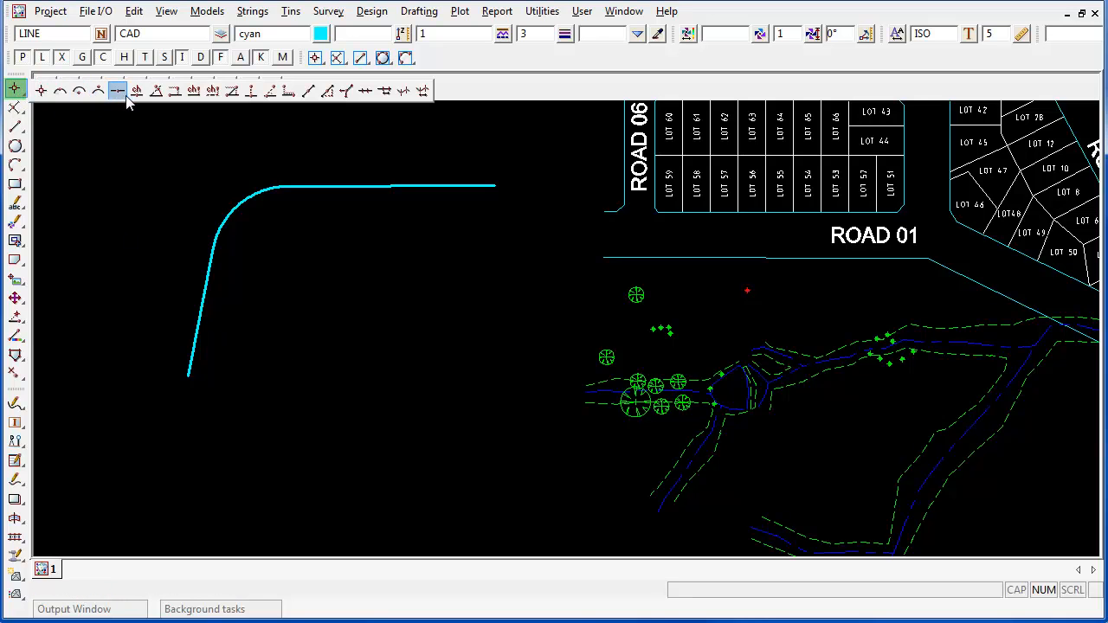
{"action": "mouse_move", "coordinate": [156, 90]}
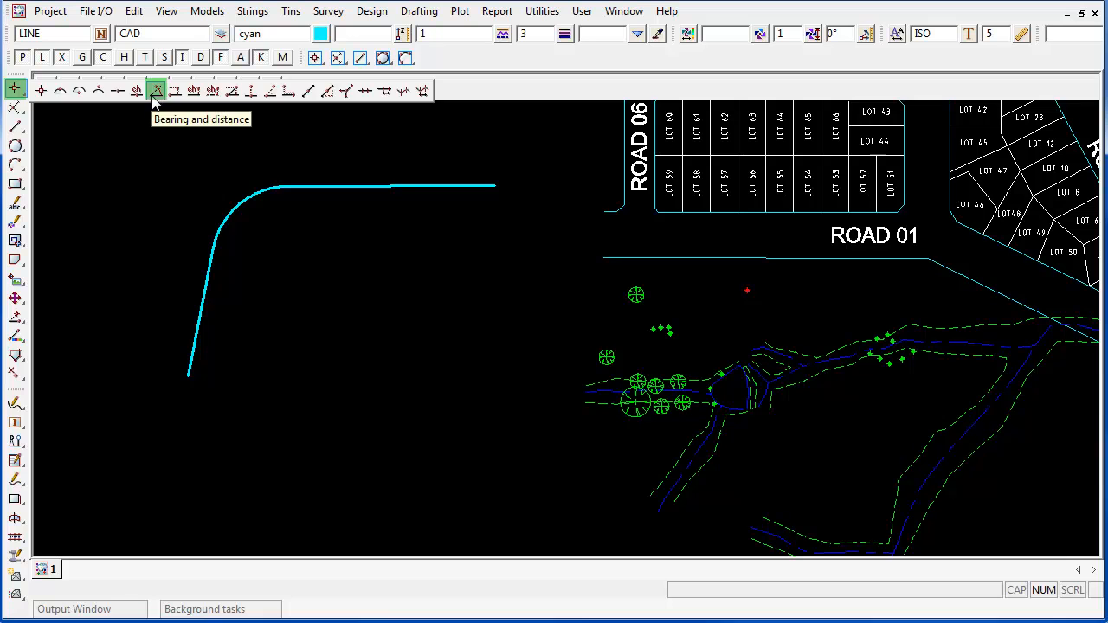
Step: Start a bearing-and-distance point from the cyan string's lower end, typing bearing 60
{"action": "left_click", "coordinate": [157, 90]}
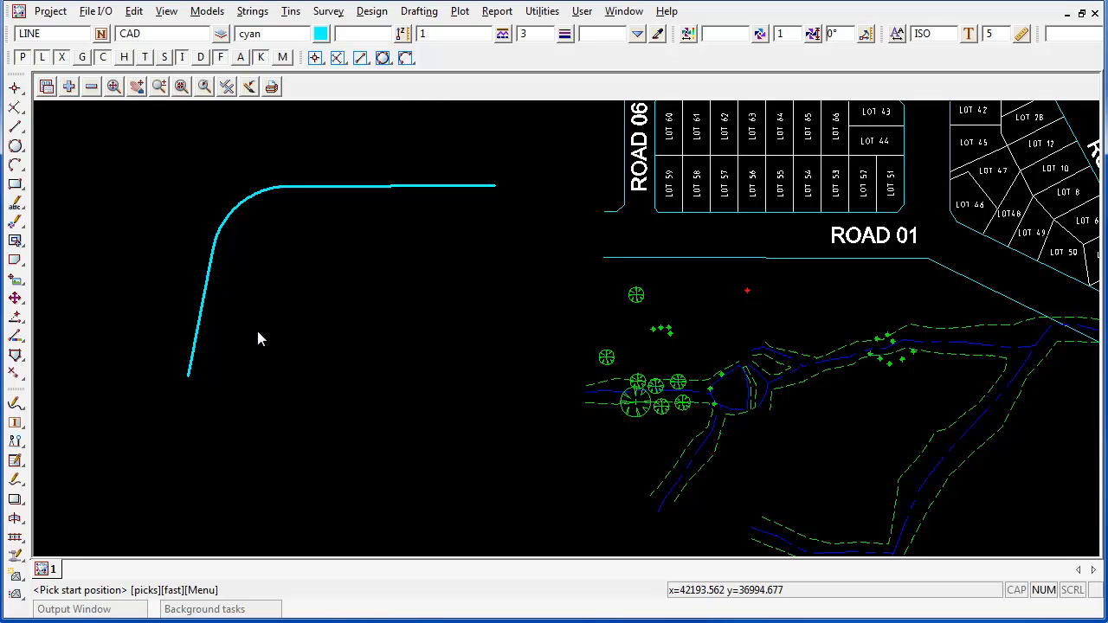
{"action": "mouse_move", "coordinate": [249, 375]}
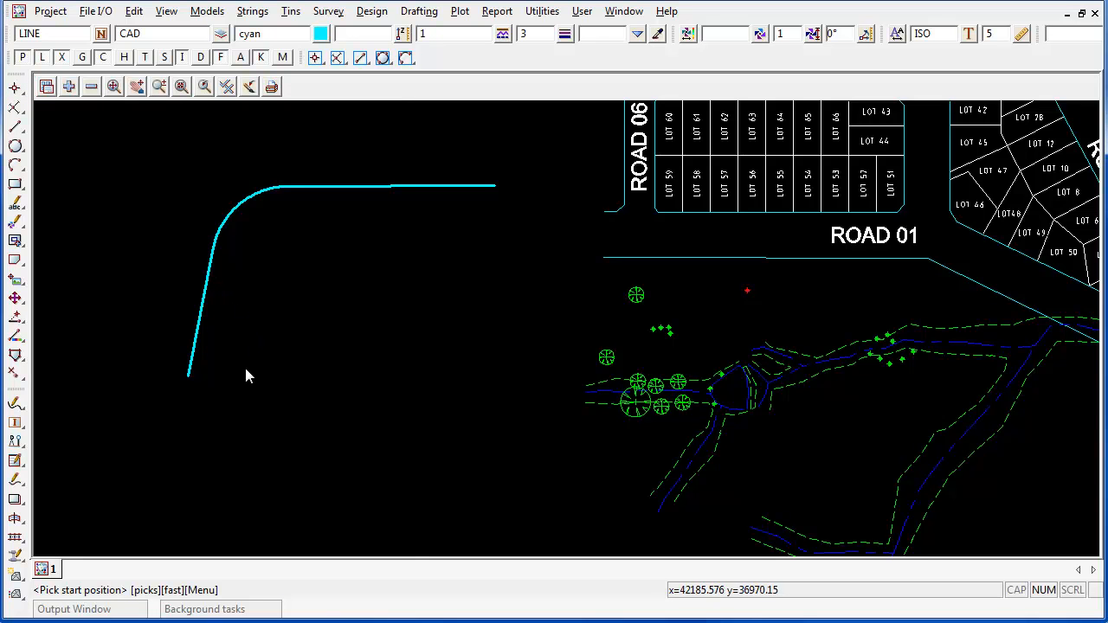
{"action": "left_click", "coordinate": [188, 376]}
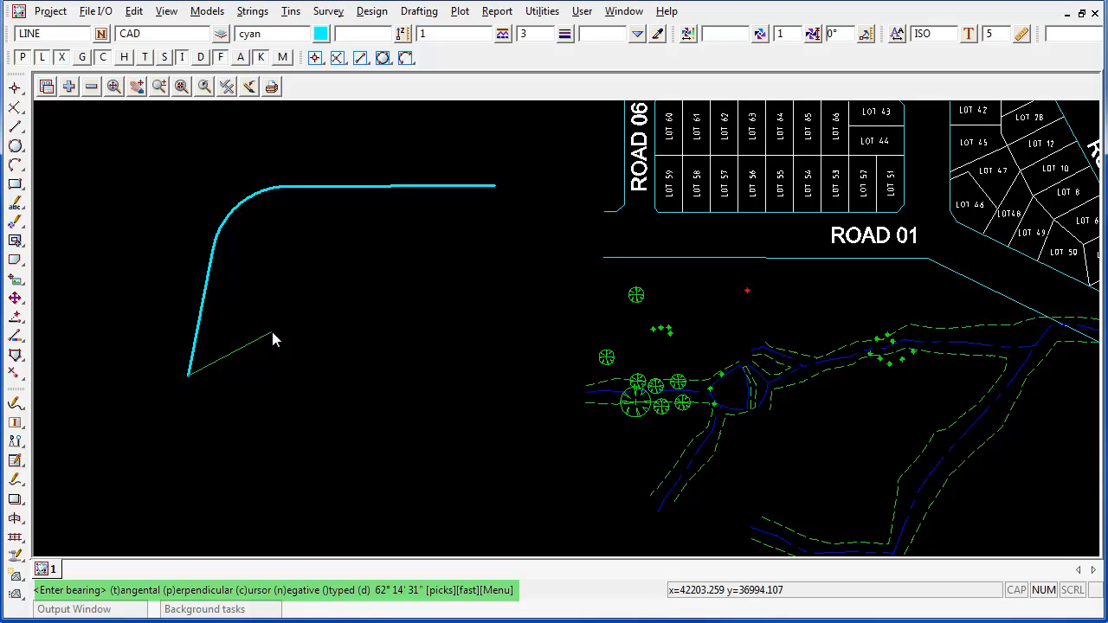
{"action": "mouse_move", "coordinate": [290, 370]}
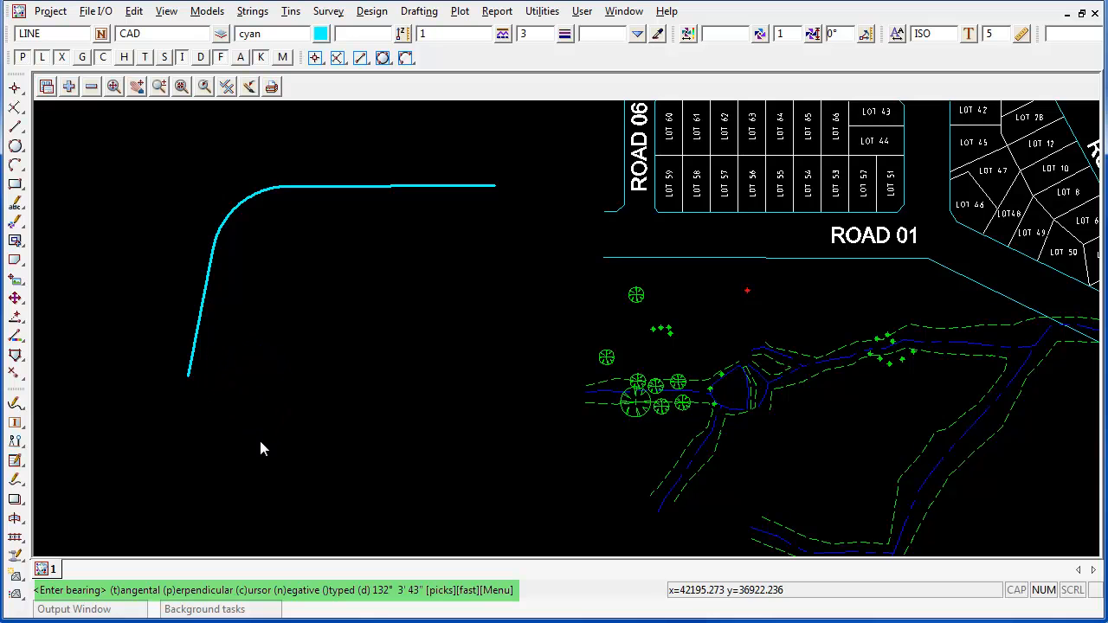
{"action": "mouse_move", "coordinate": [286, 433]}
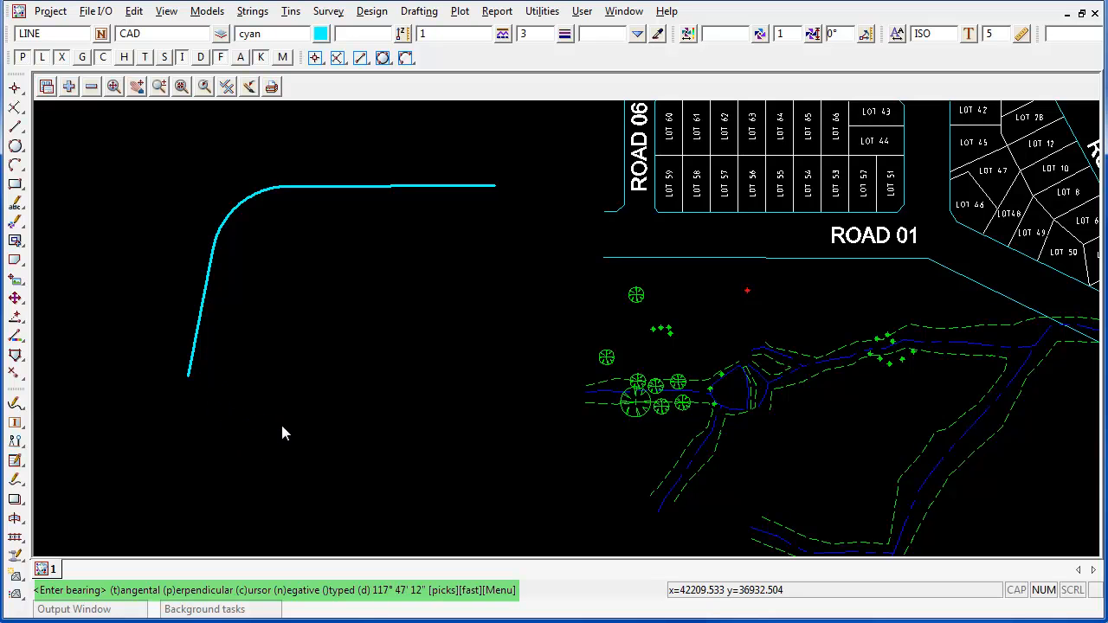
{"action": "left_click", "coordinate": [295, 349]}
{"action": "type", "text": "60"}
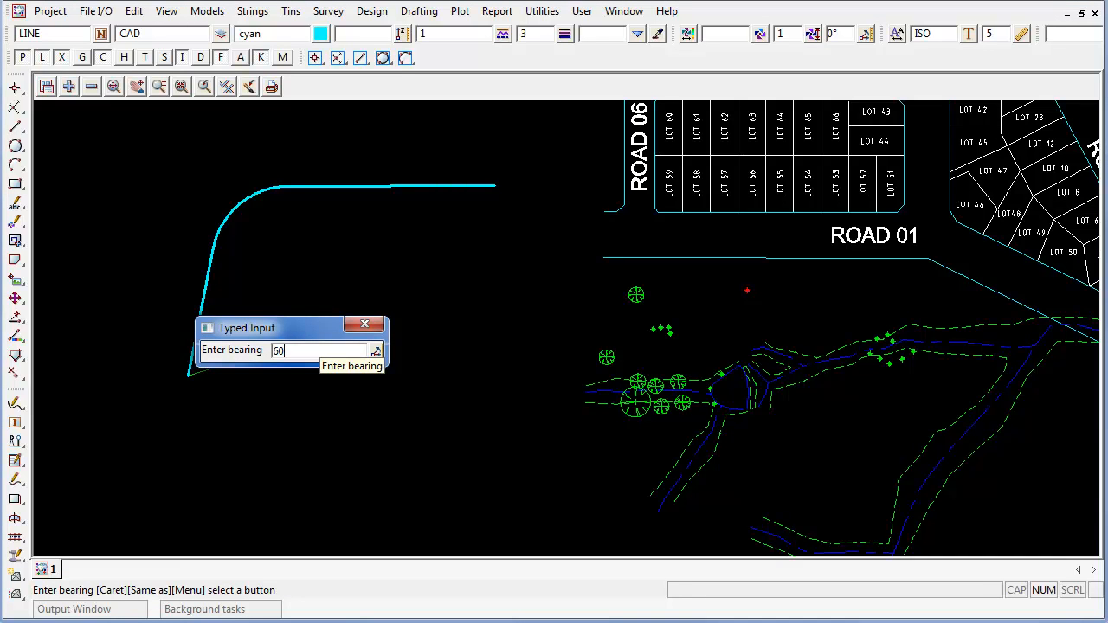
Step: Complete the bearing as 60.25 to place the point, then start Utilities > Measure > Bearing/Distance
{"action": "type", "text": ".25"}
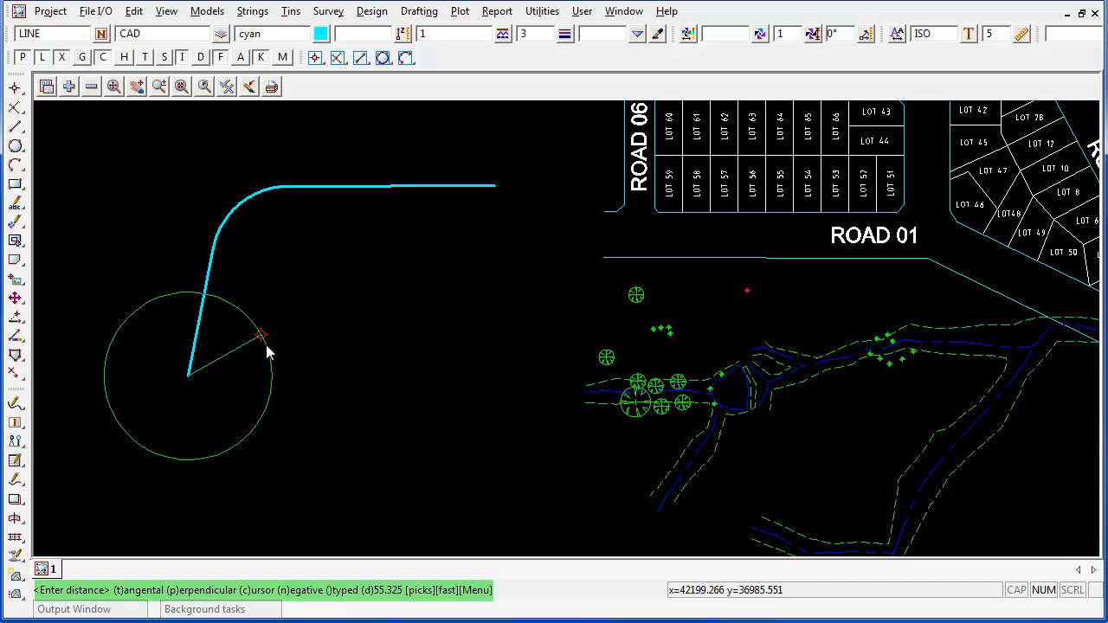
{"action": "mouse_move", "coordinate": [330, 308]}
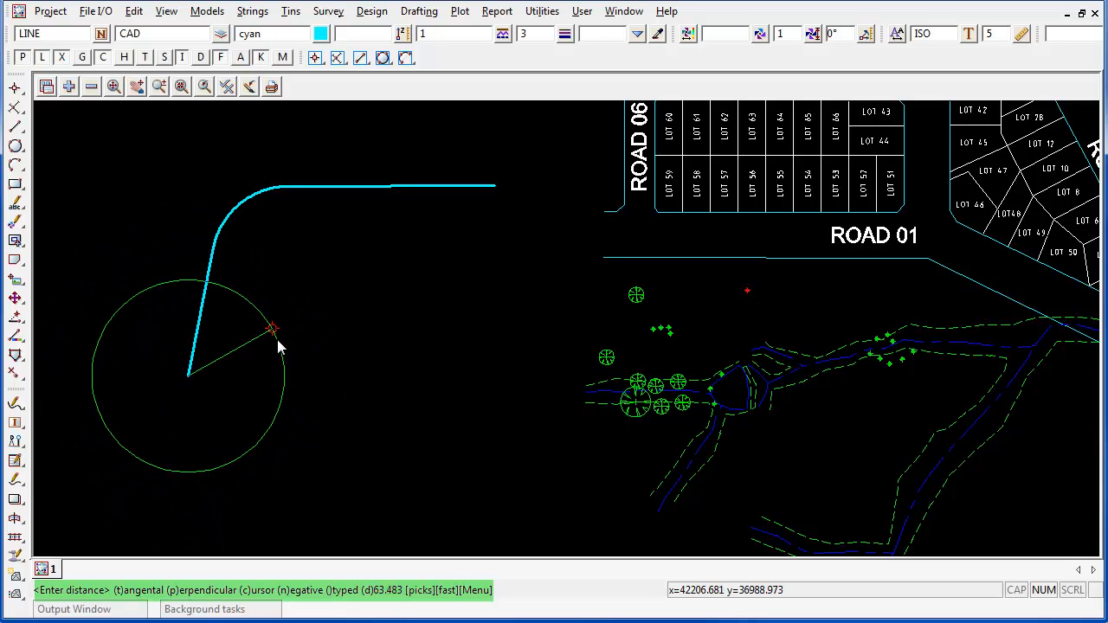
{"action": "mouse_move", "coordinate": [294, 318]}
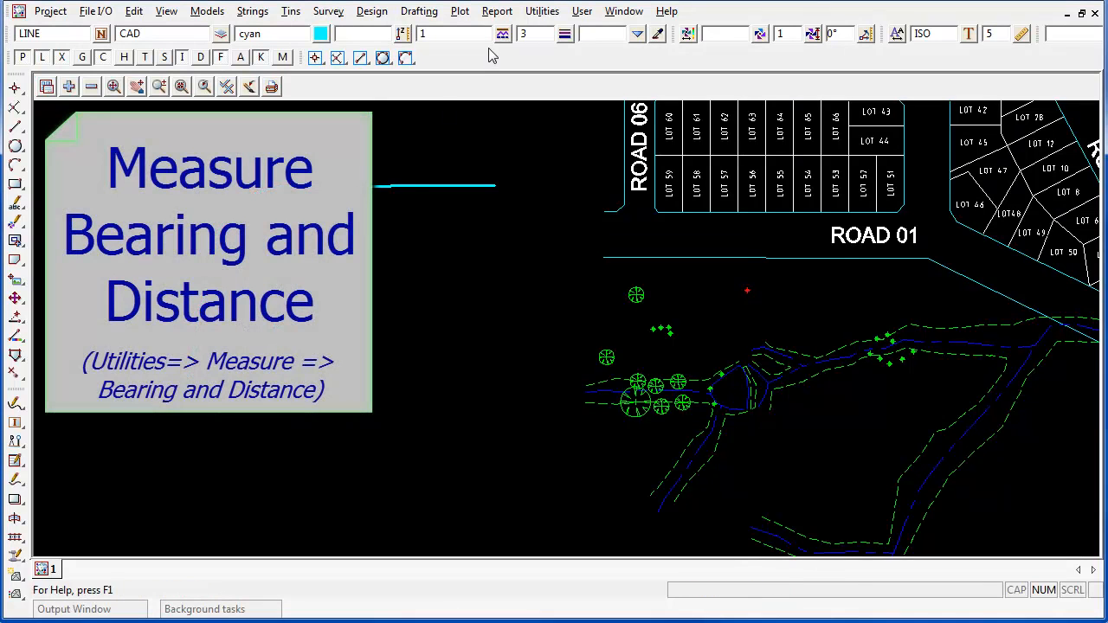
{"action": "left_click", "coordinate": [541, 10]}
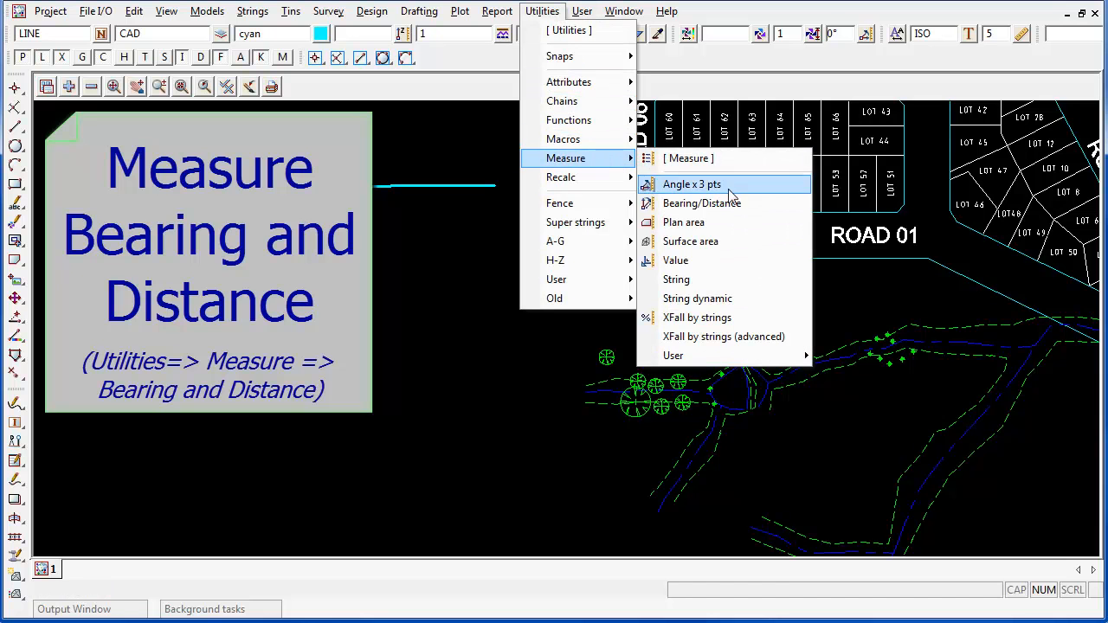
{"action": "left_click", "coordinate": [701, 203]}
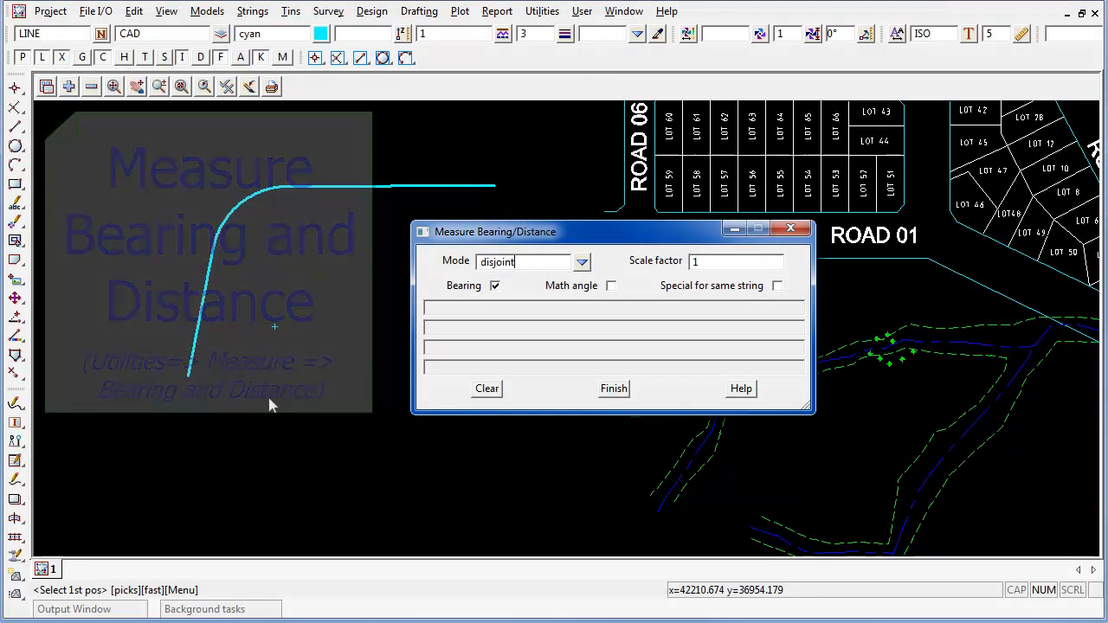
Step: Measure from the string's start to the new point: bearing 60°25'41", plane distance 65.654
{"action": "right_click", "coordinate": [189, 377]}
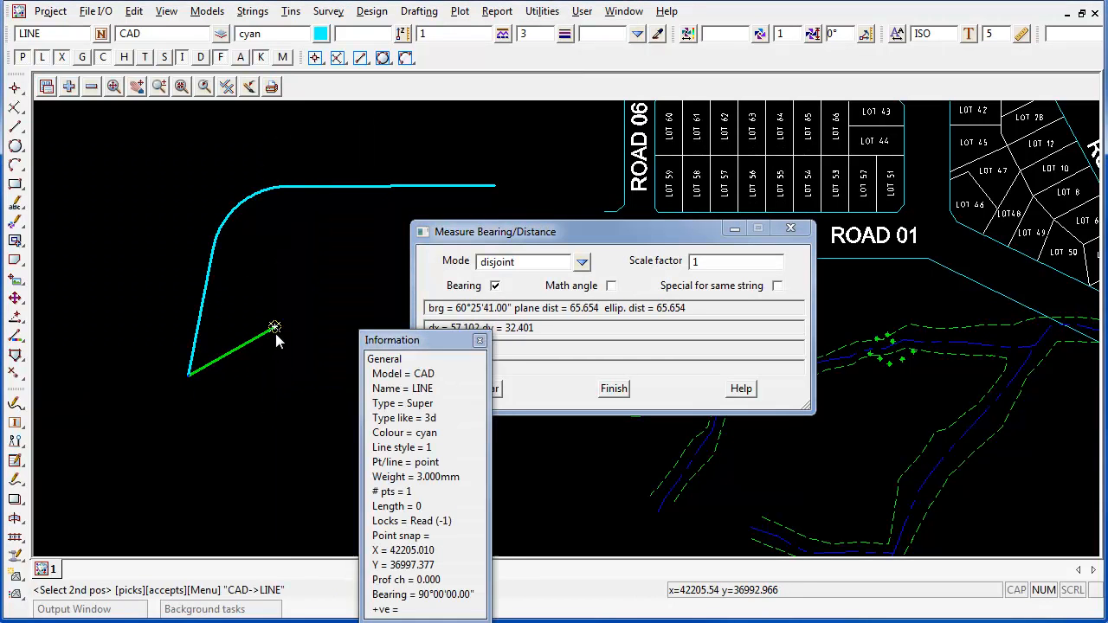
{"action": "right_click", "coordinate": [274, 327]}
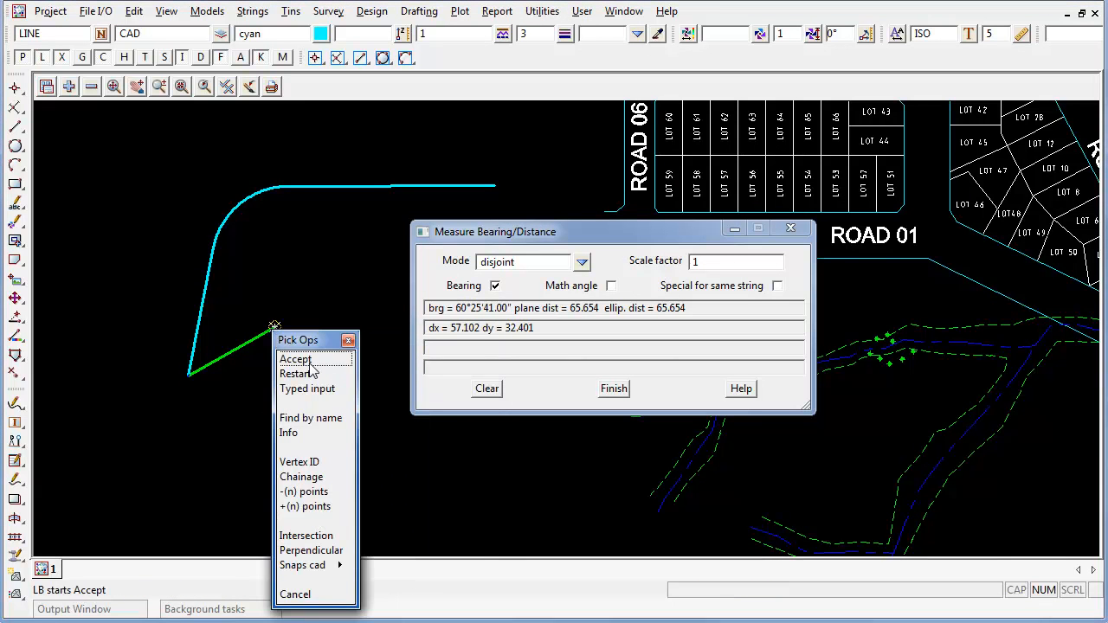
{"action": "left_click", "coordinate": [295, 359]}
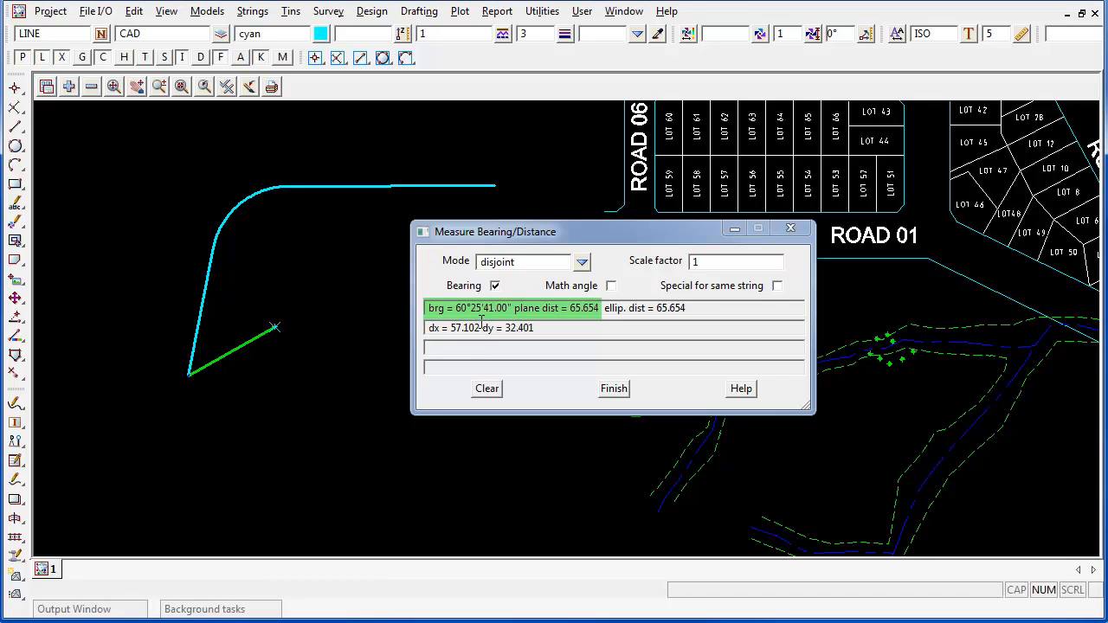
{"action": "mouse_move", "coordinate": [583, 324]}
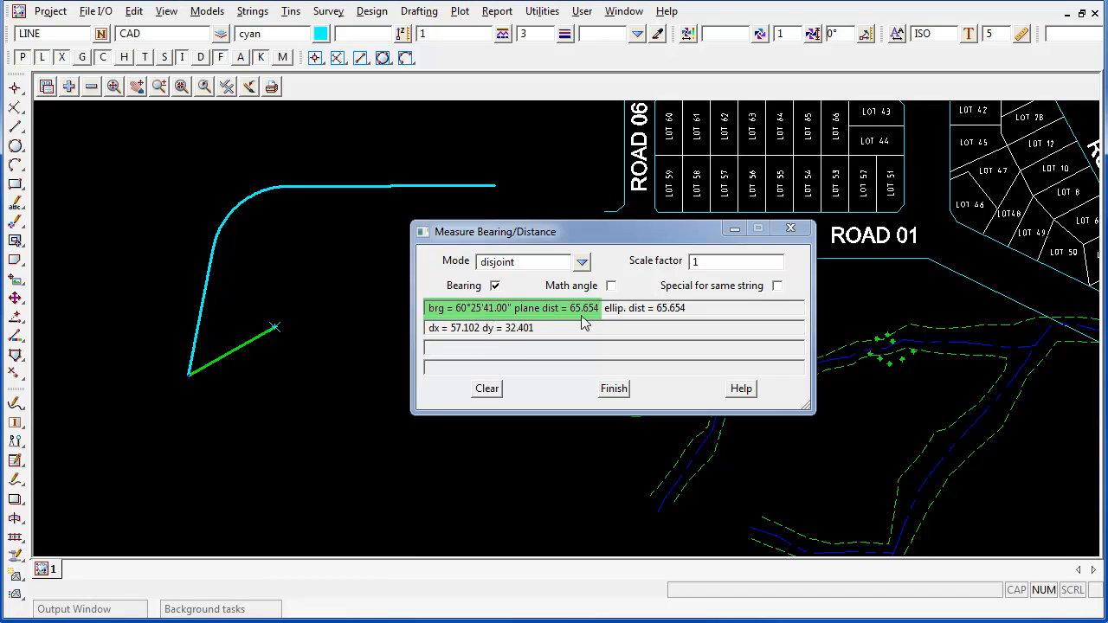